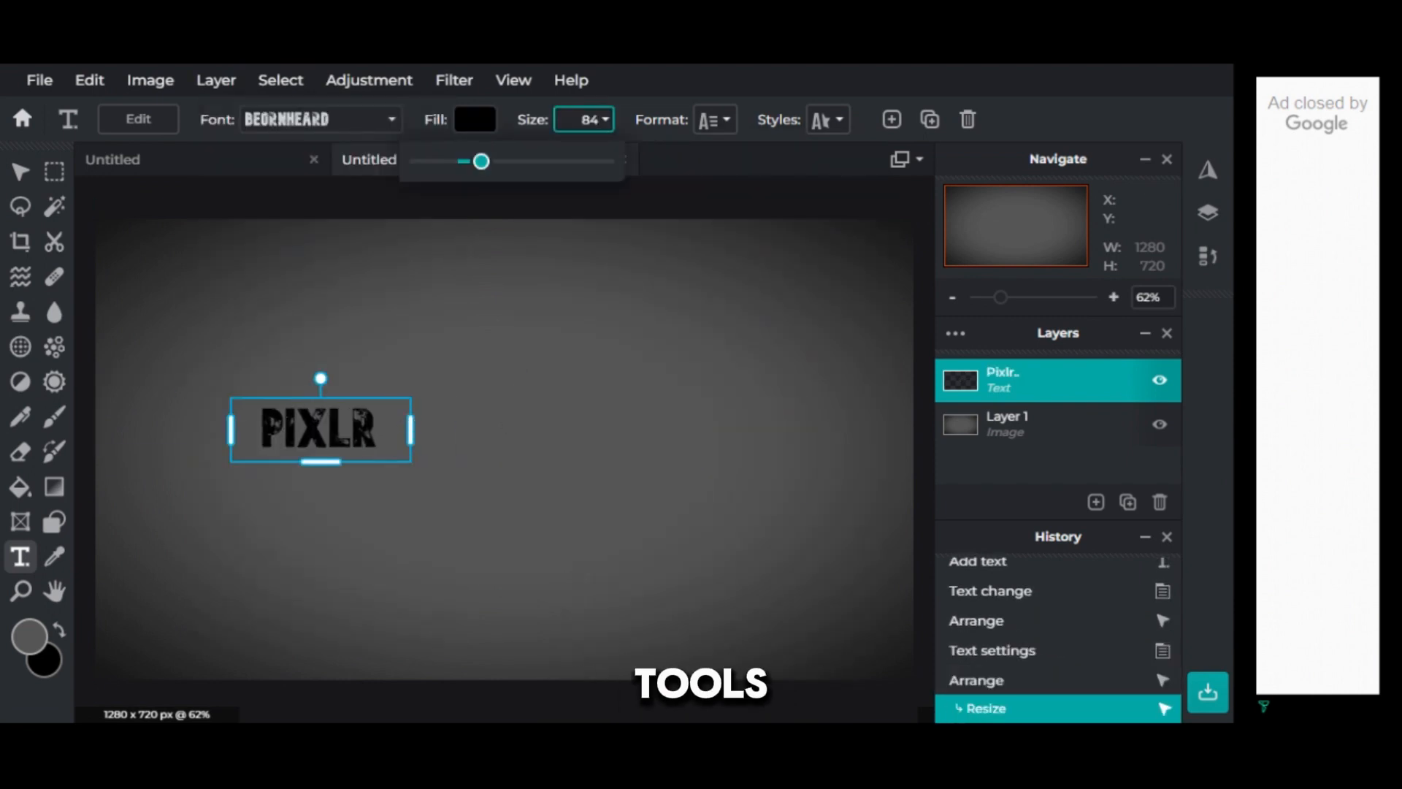
# Turn the Warp style off and enable an Arc curve on the PIXLR text instead.
pyautogui.click(923, 399)
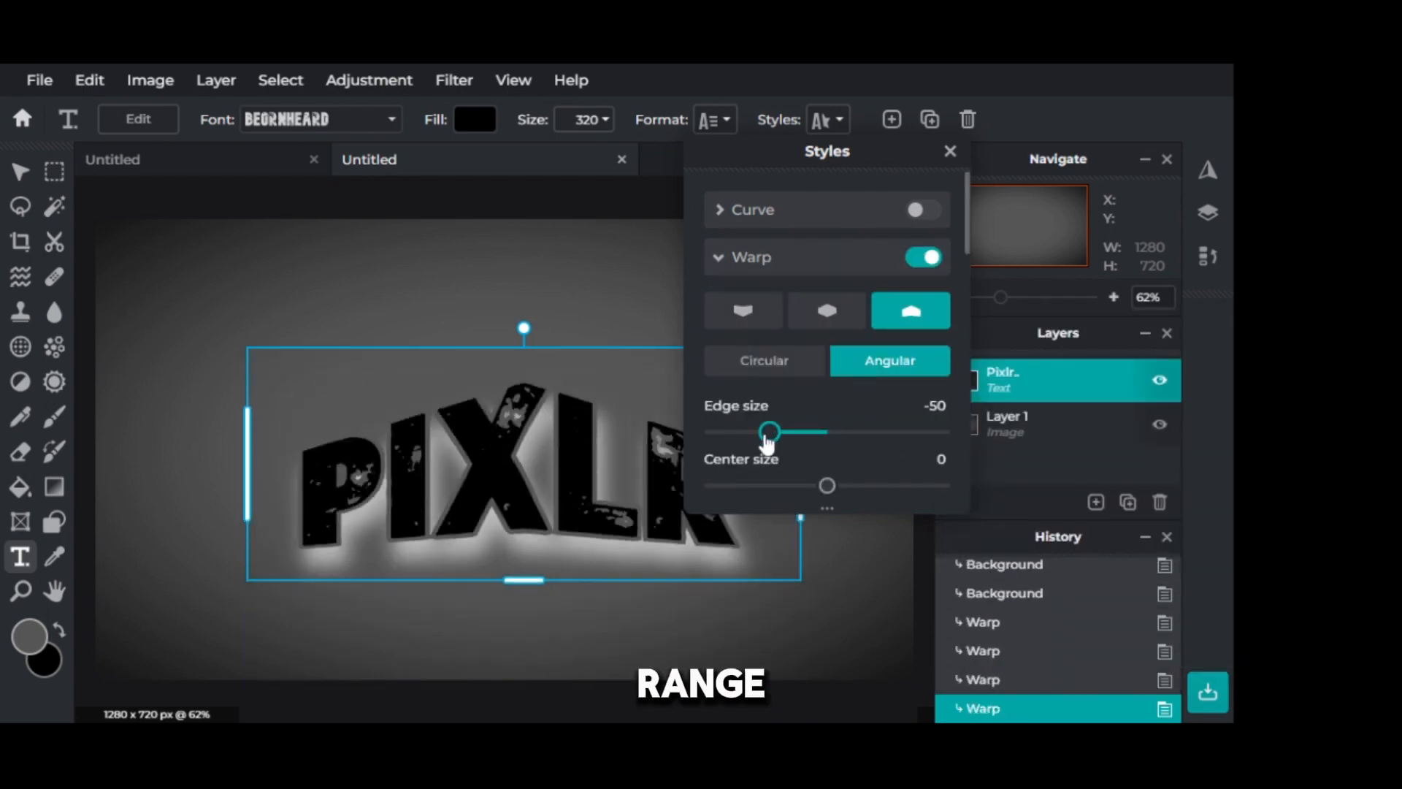
pyautogui.click(924, 209)
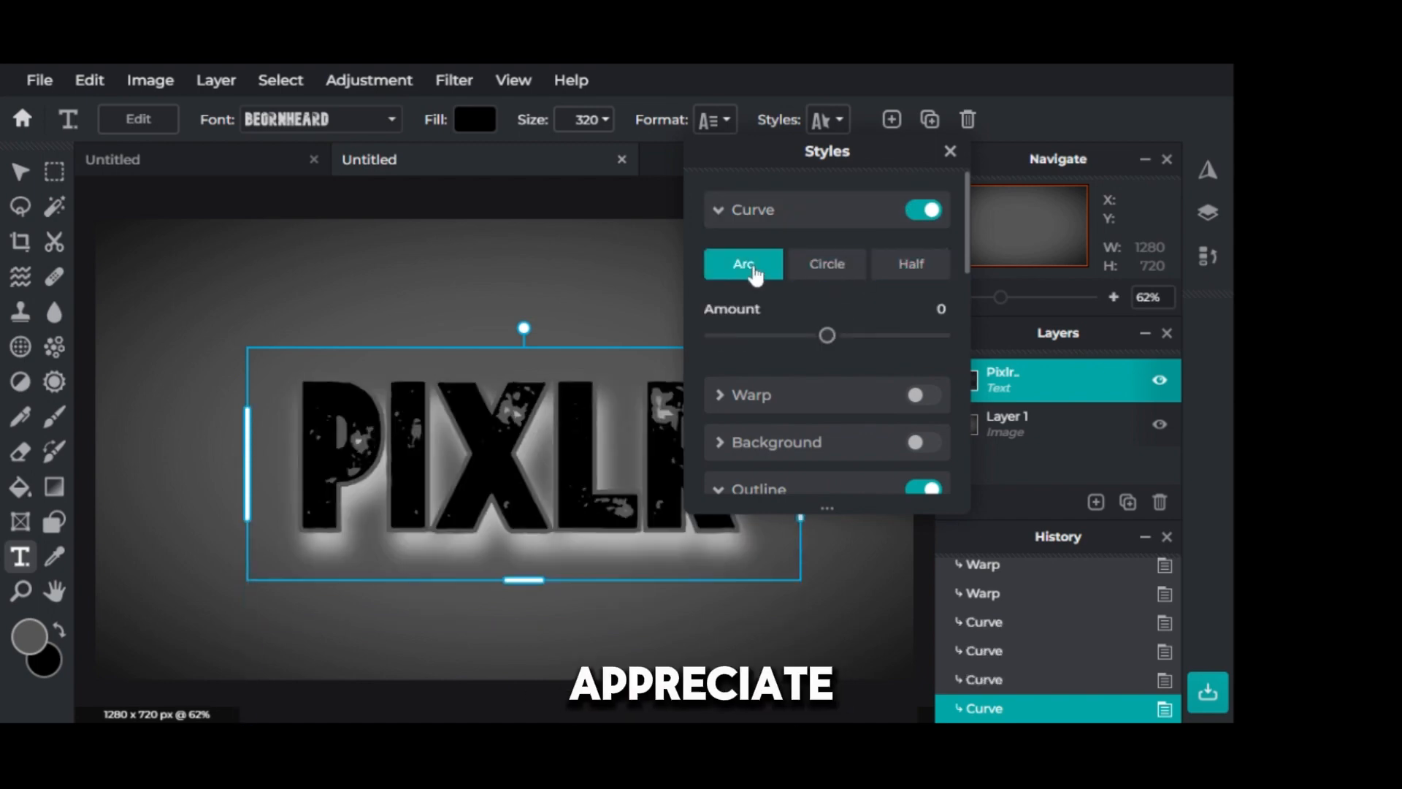